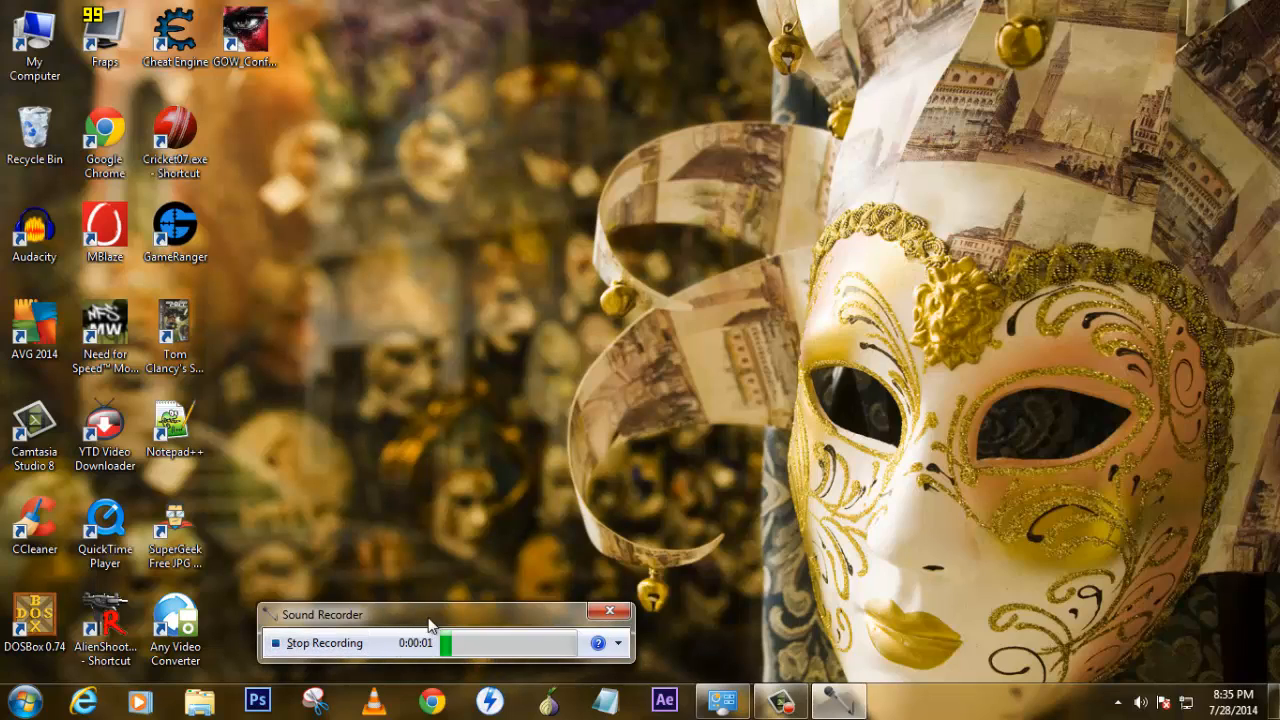
Reach the game's install folder via the Need for Speed shortcut's Properties and Open File Location.
{"action": "left_click", "coordinate": [608, 612]}
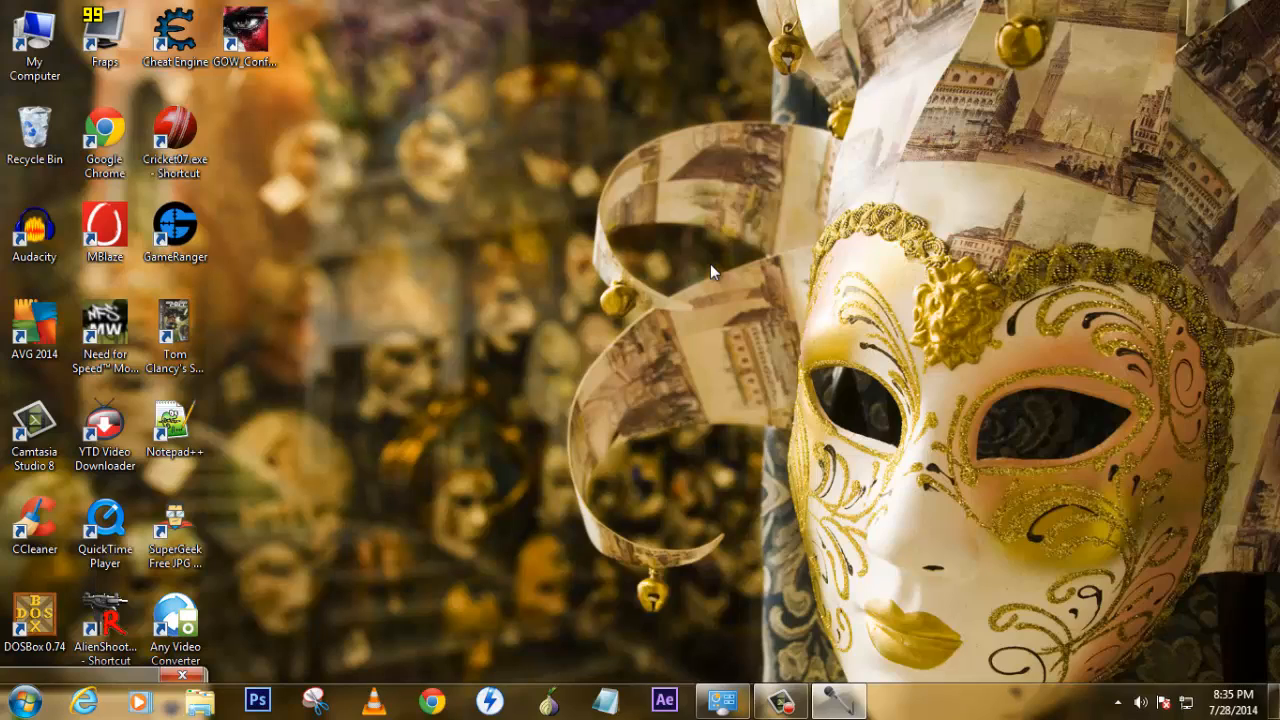
{"action": "mouse_move", "coordinate": [700, 270]}
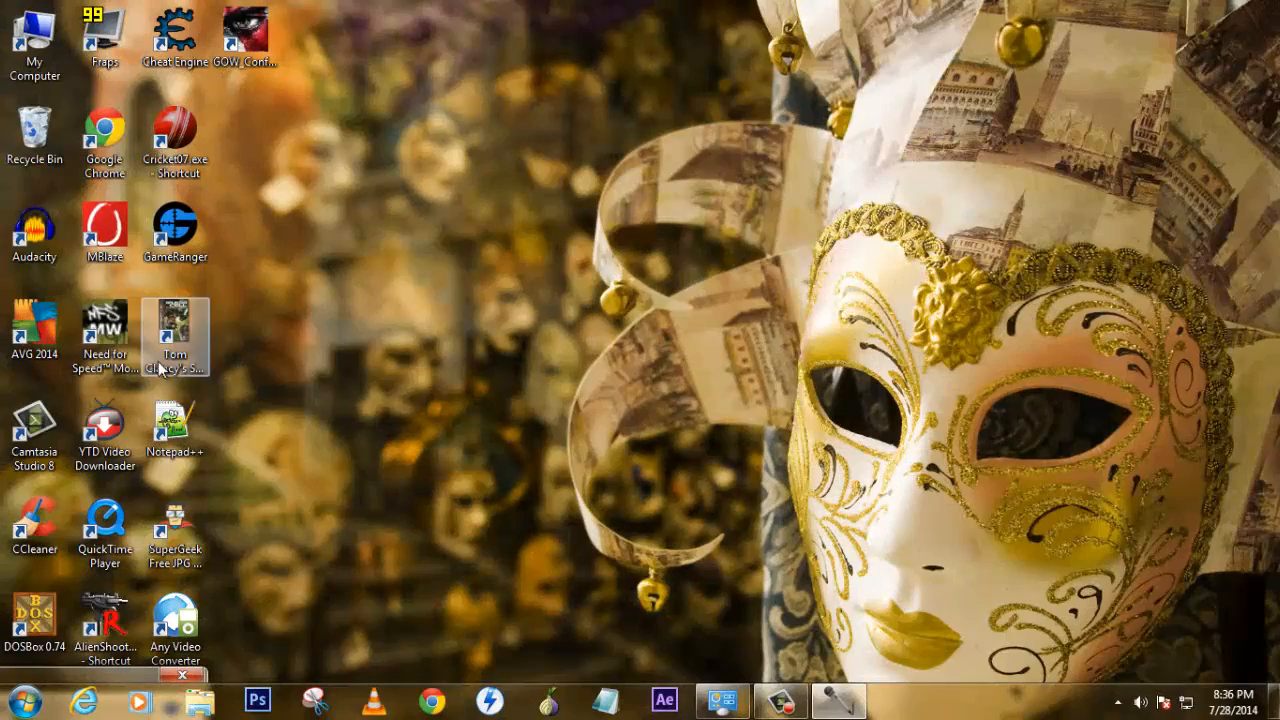
{"action": "right_click", "coordinate": [104, 336]}
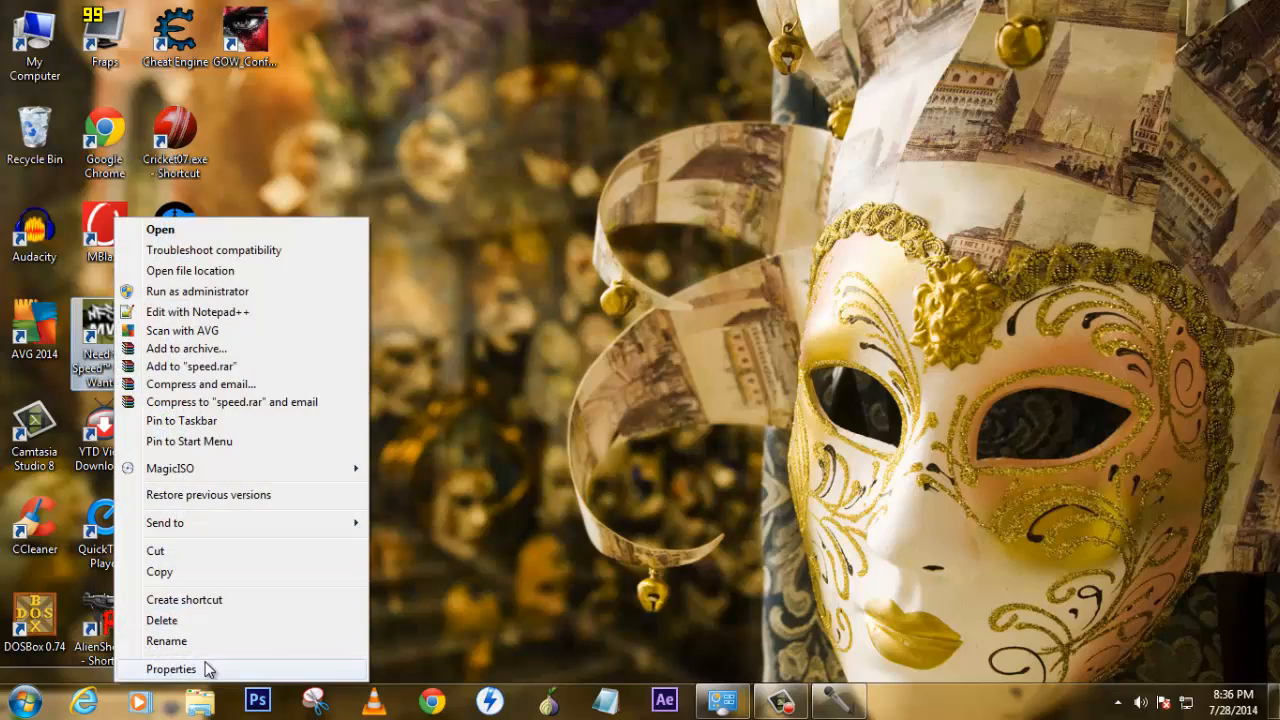
{"action": "left_click", "coordinate": [172, 668]}
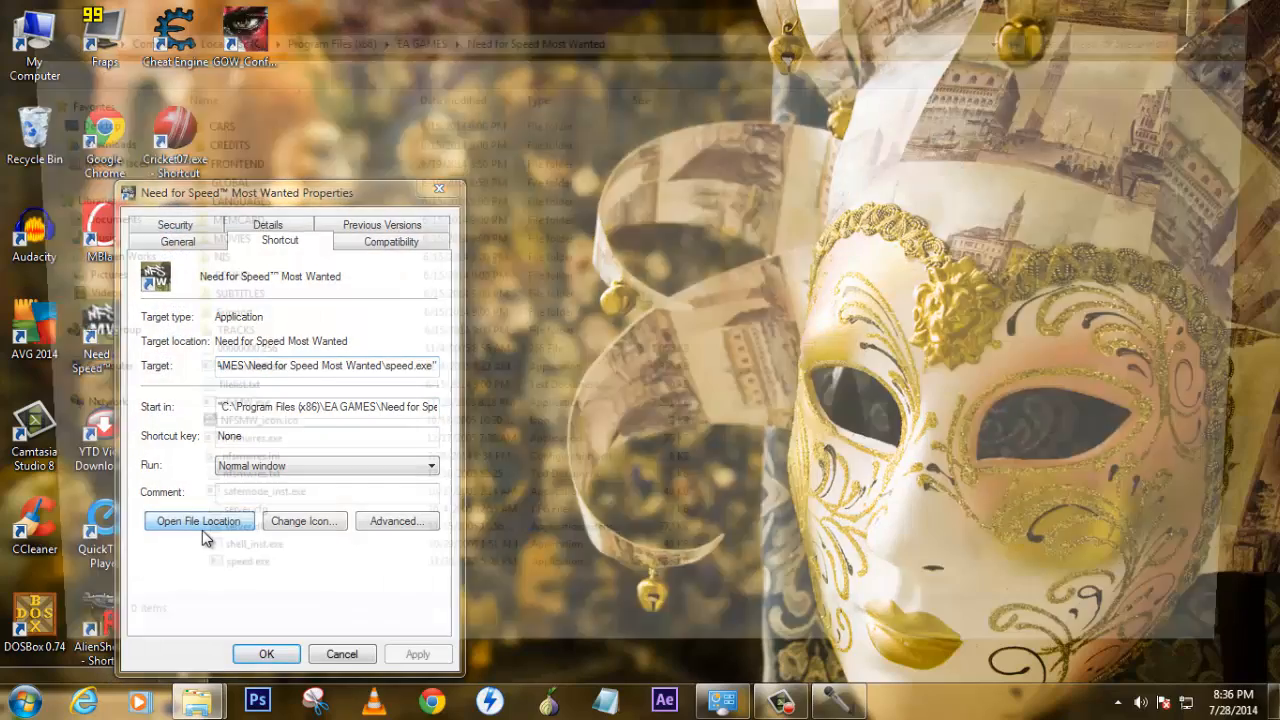
{"action": "left_click", "coordinate": [198, 520]}
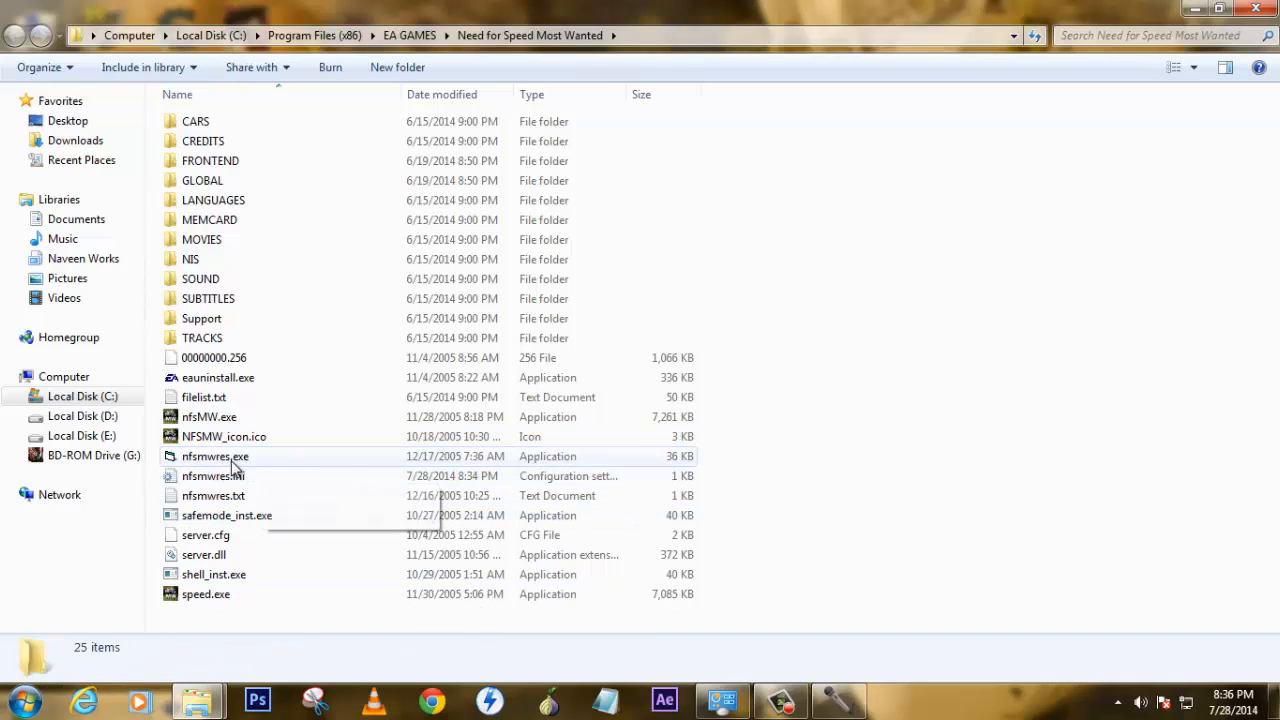
{"action": "mouse_move", "coordinate": [736, 460]}
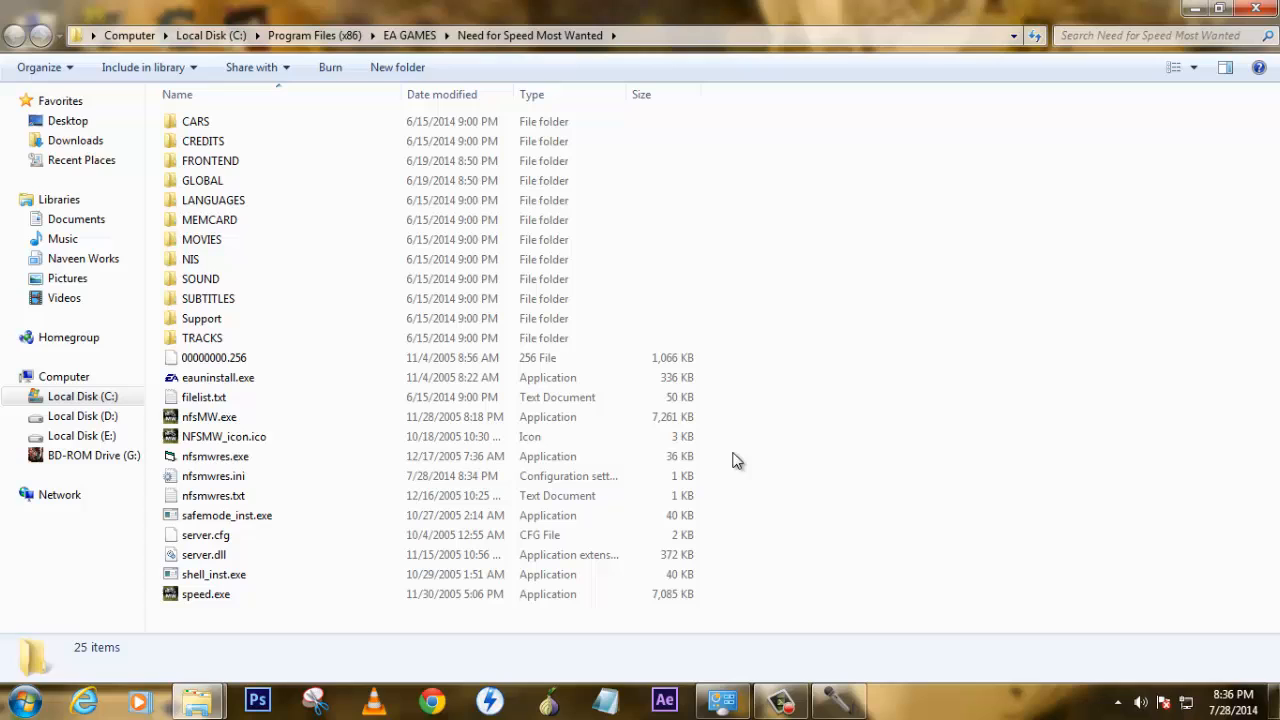
{"action": "left_click", "coordinate": [212, 496]}
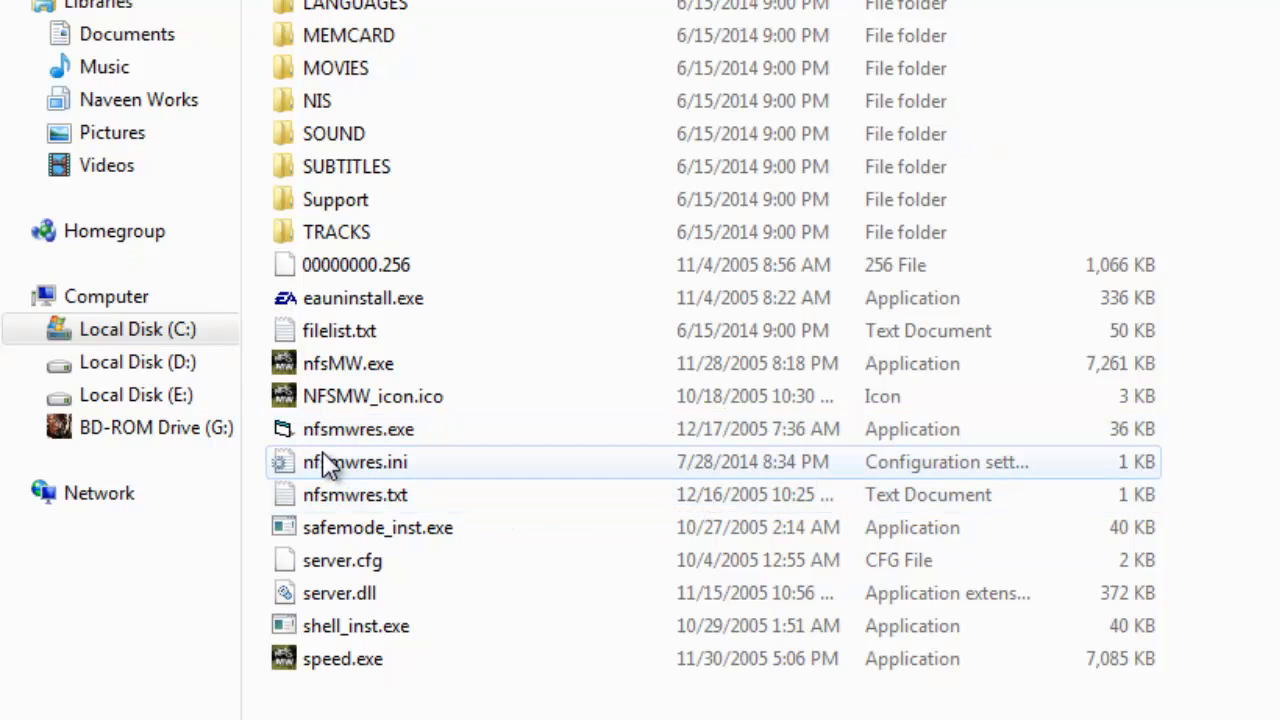
{"action": "mouse_move", "coordinate": [358, 428]}
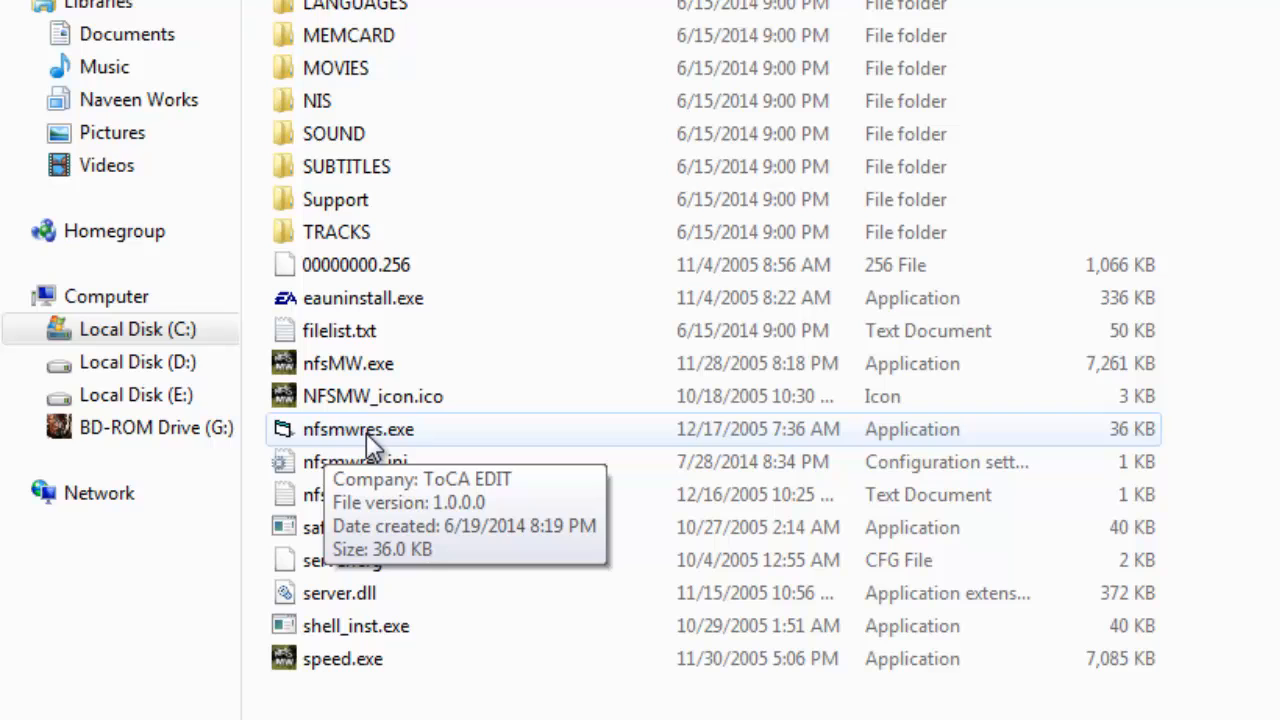
{"action": "mouse_move", "coordinate": [408, 462]}
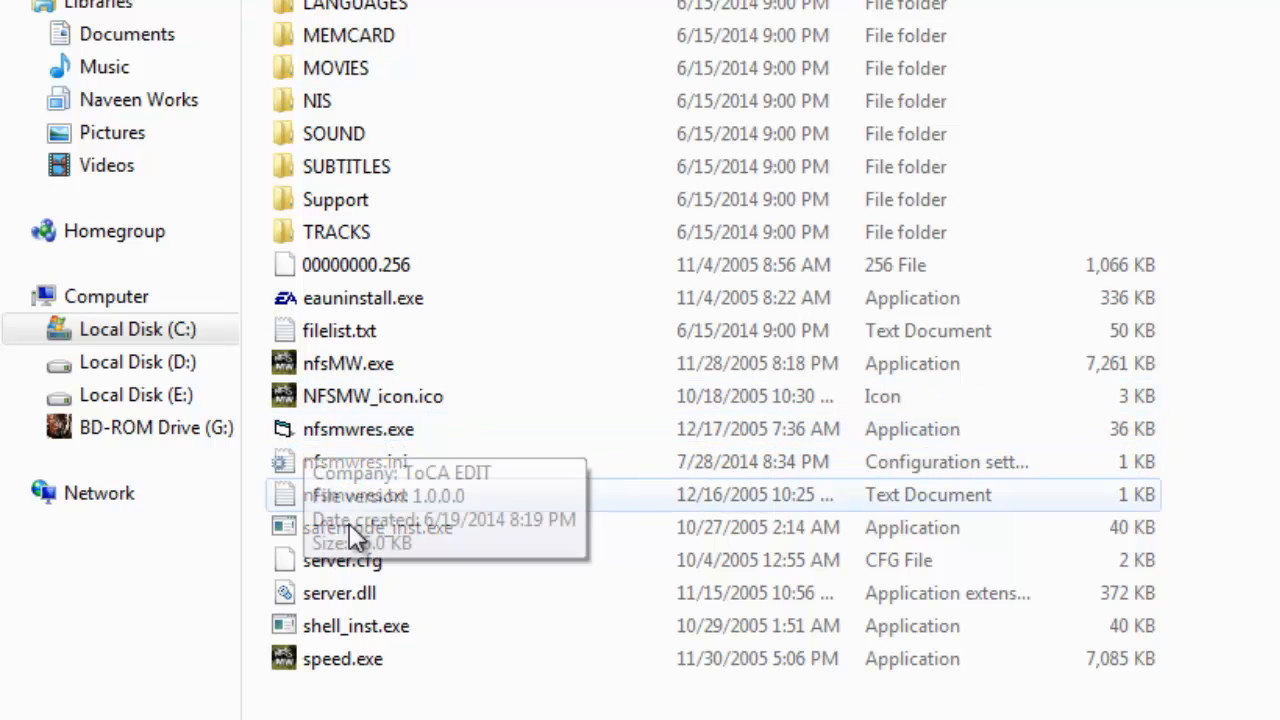
{"action": "mouse_move", "coordinate": [436, 388]}
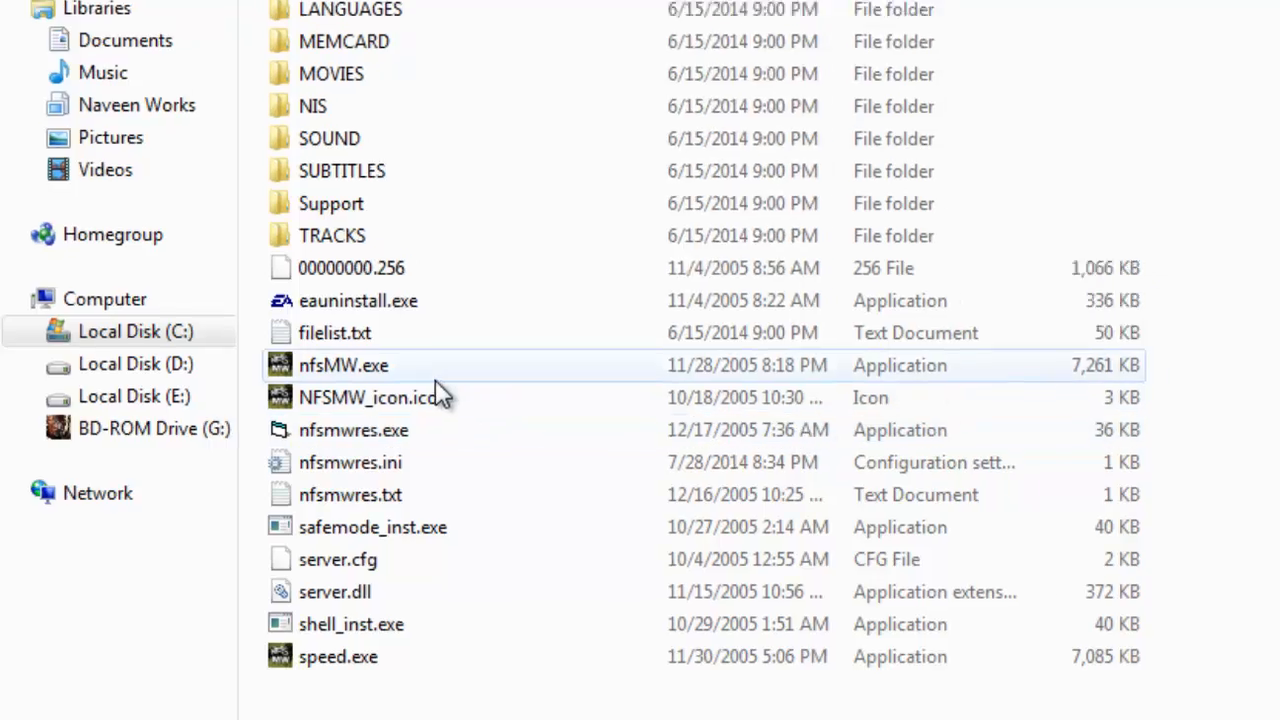
{"action": "left_click", "coordinate": [344, 364]}
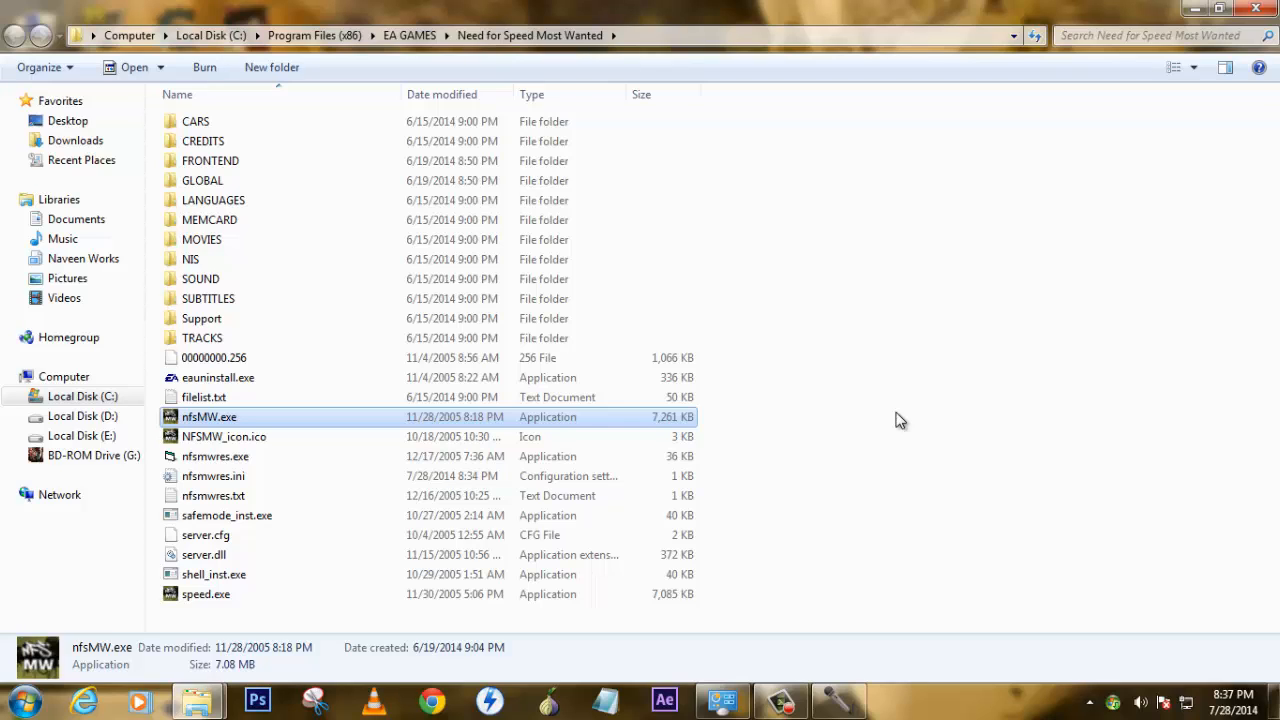
{"action": "mouse_move", "coordinate": [924, 440]}
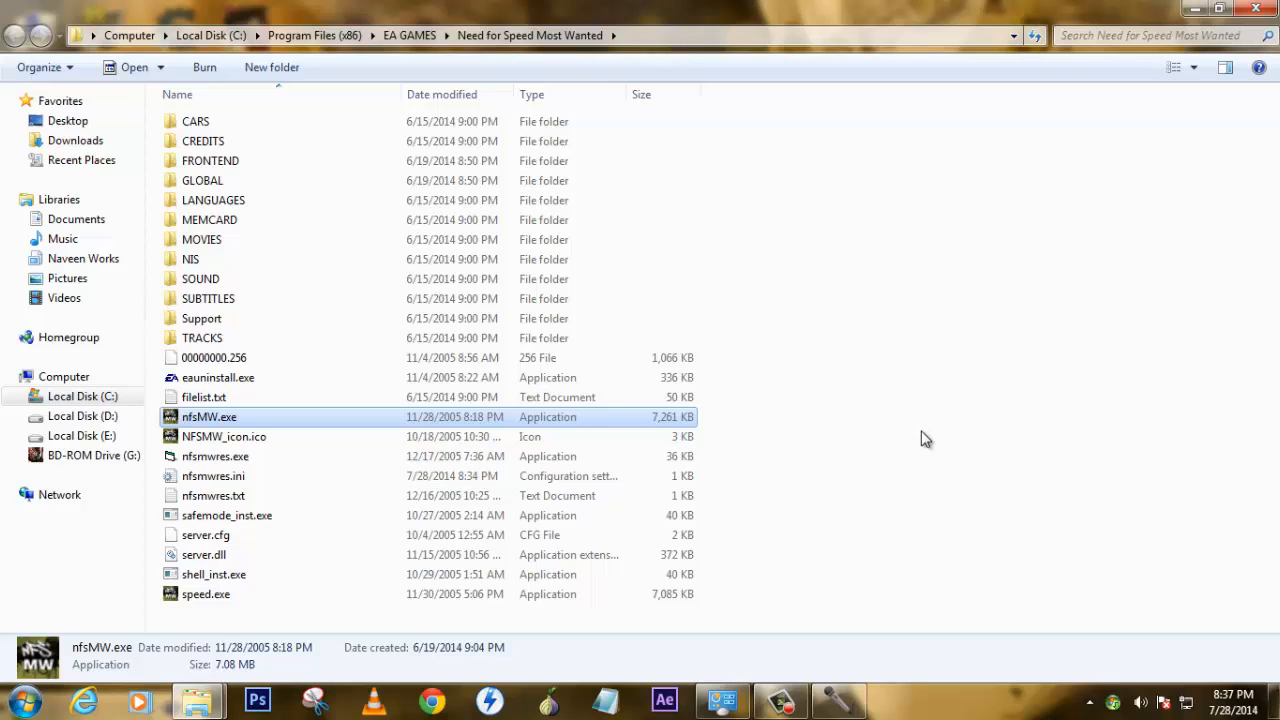
{"action": "mouse_move", "coordinate": [216, 456]}
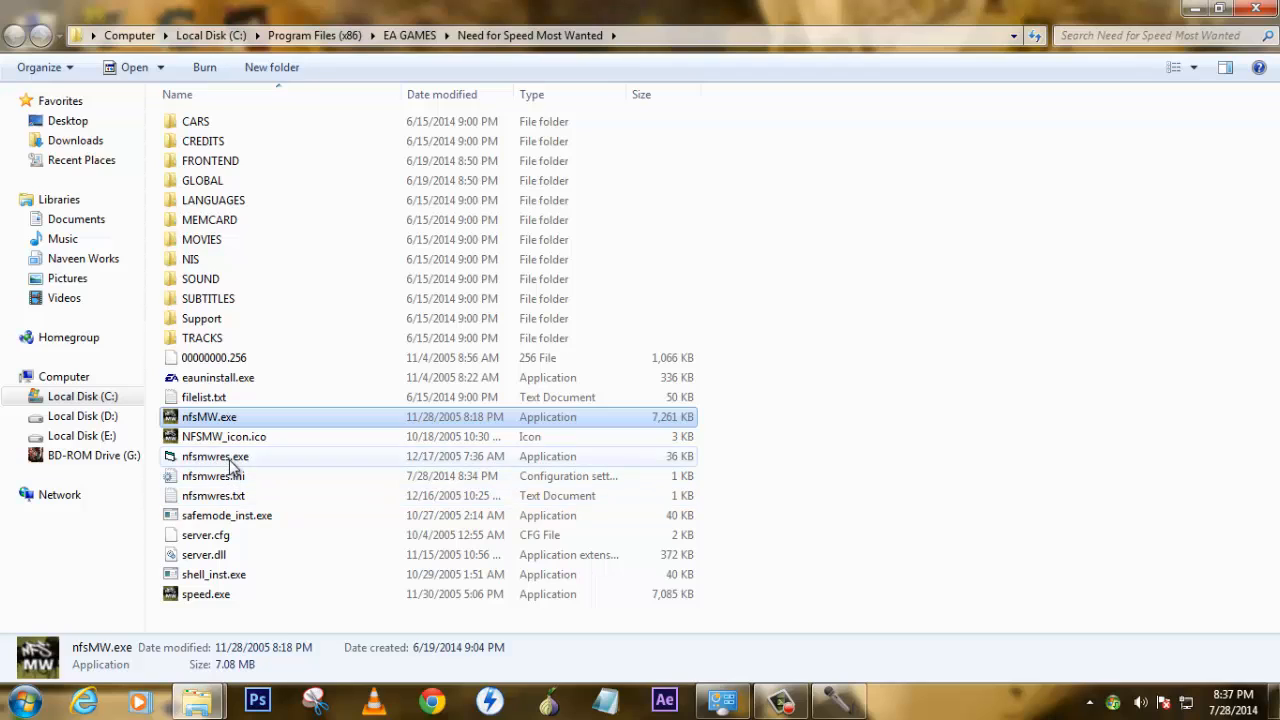
{"action": "left_click", "coordinate": [216, 456]}
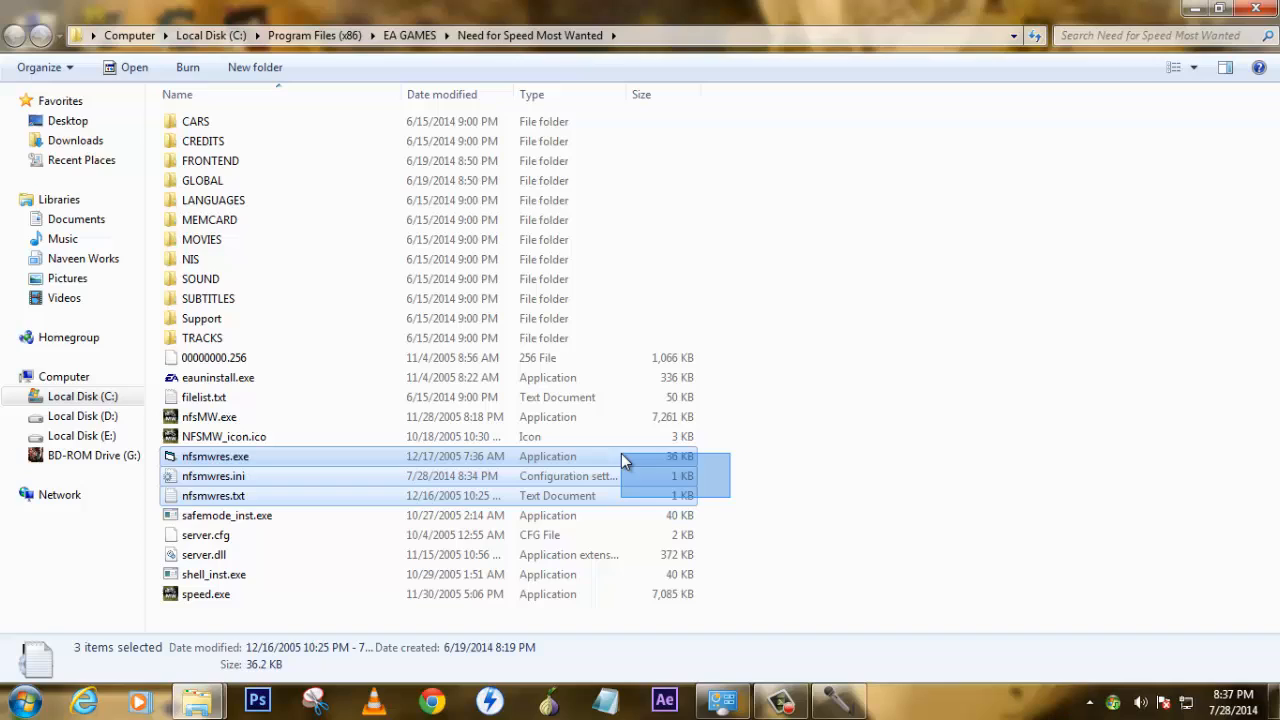
{"action": "mouse_move", "coordinate": [870, 504]}
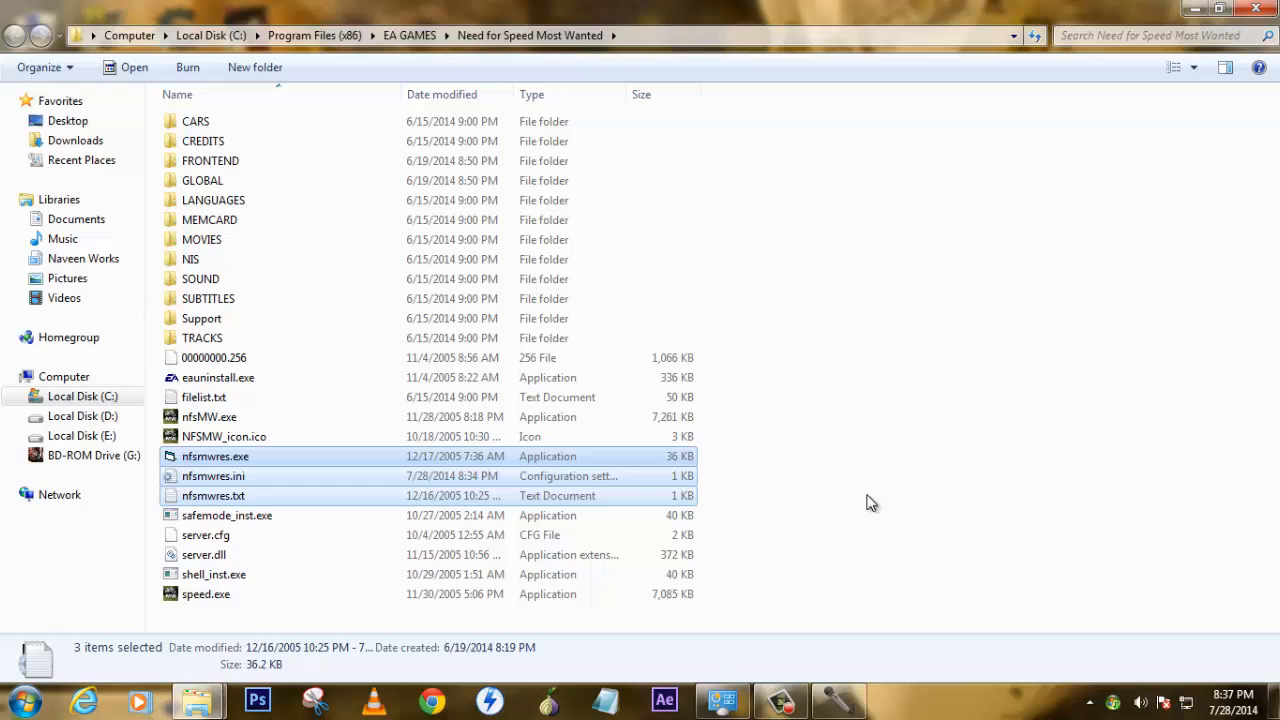
{"action": "mouse_move", "coordinate": [862, 498]}
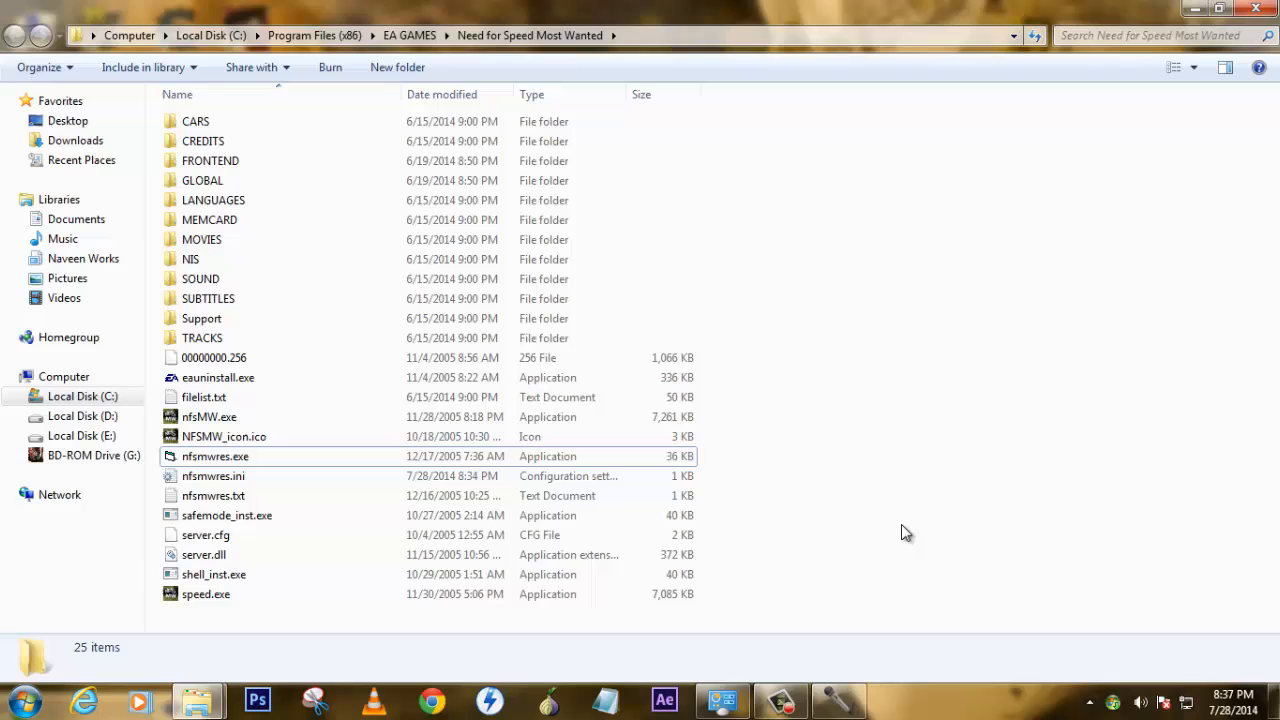
{"action": "mouse_move", "coordinate": [212, 496]}
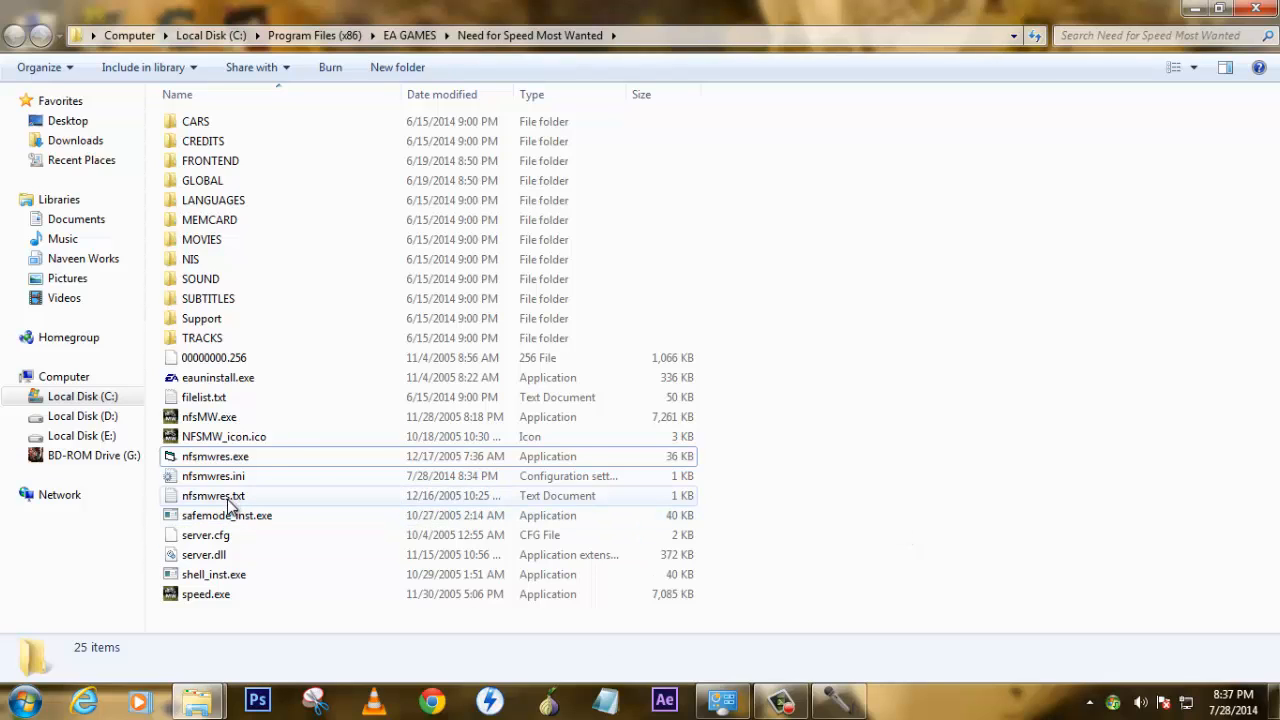
{"action": "mouse_move", "coordinate": [304, 432]}
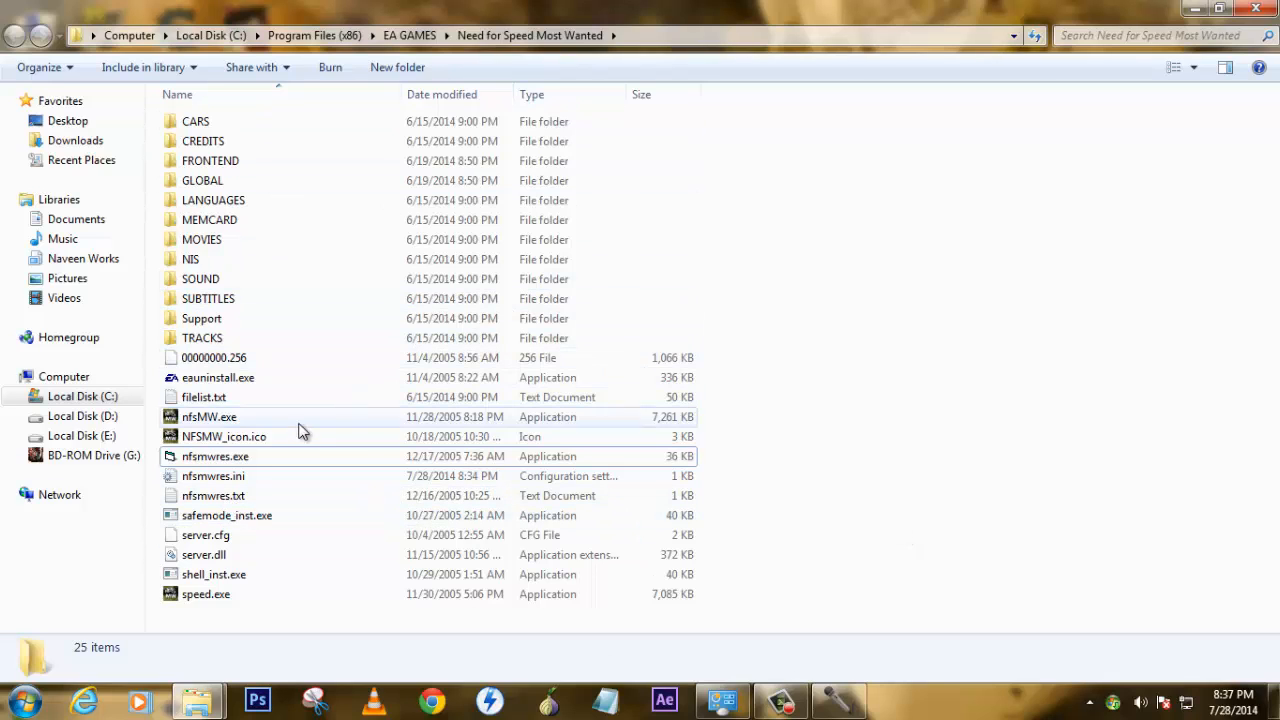
{"action": "mouse_move", "coordinate": [240, 476]}
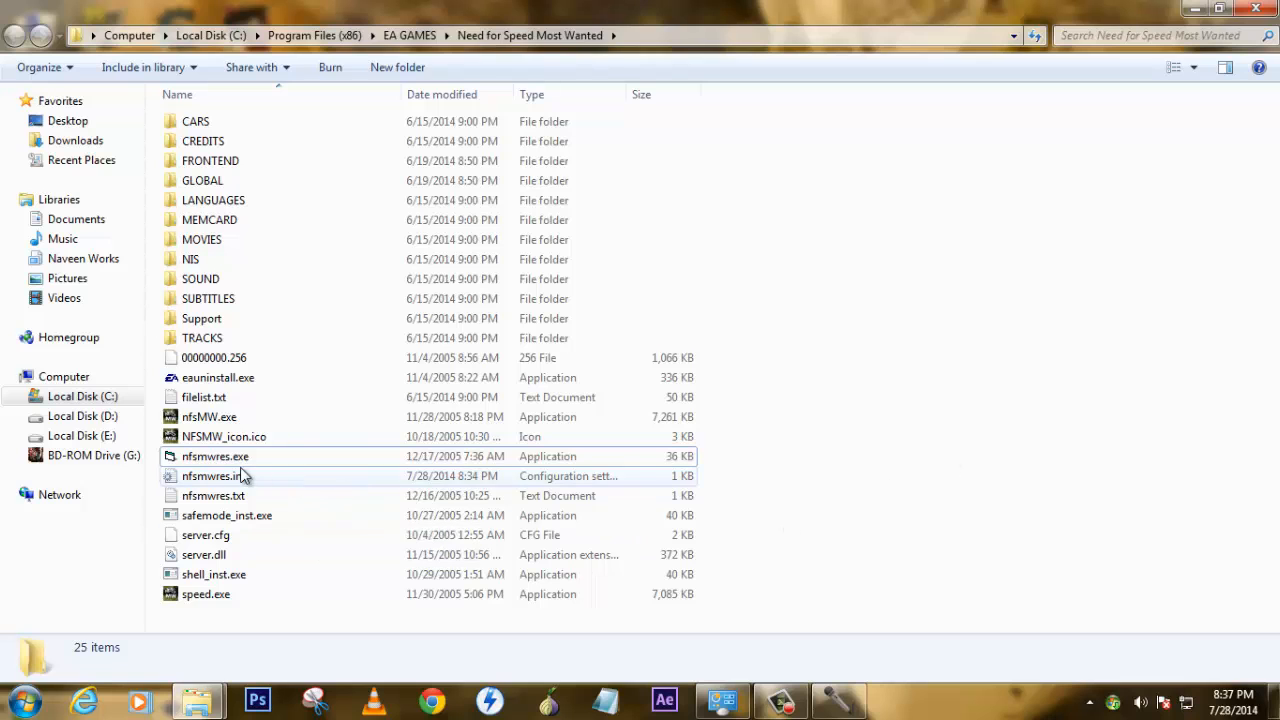
Run nfsmwres.exe at 1366 × 768, choose v1.3, and minimize Explorer to the desktop.
{"action": "double_click", "coordinate": [216, 456]}
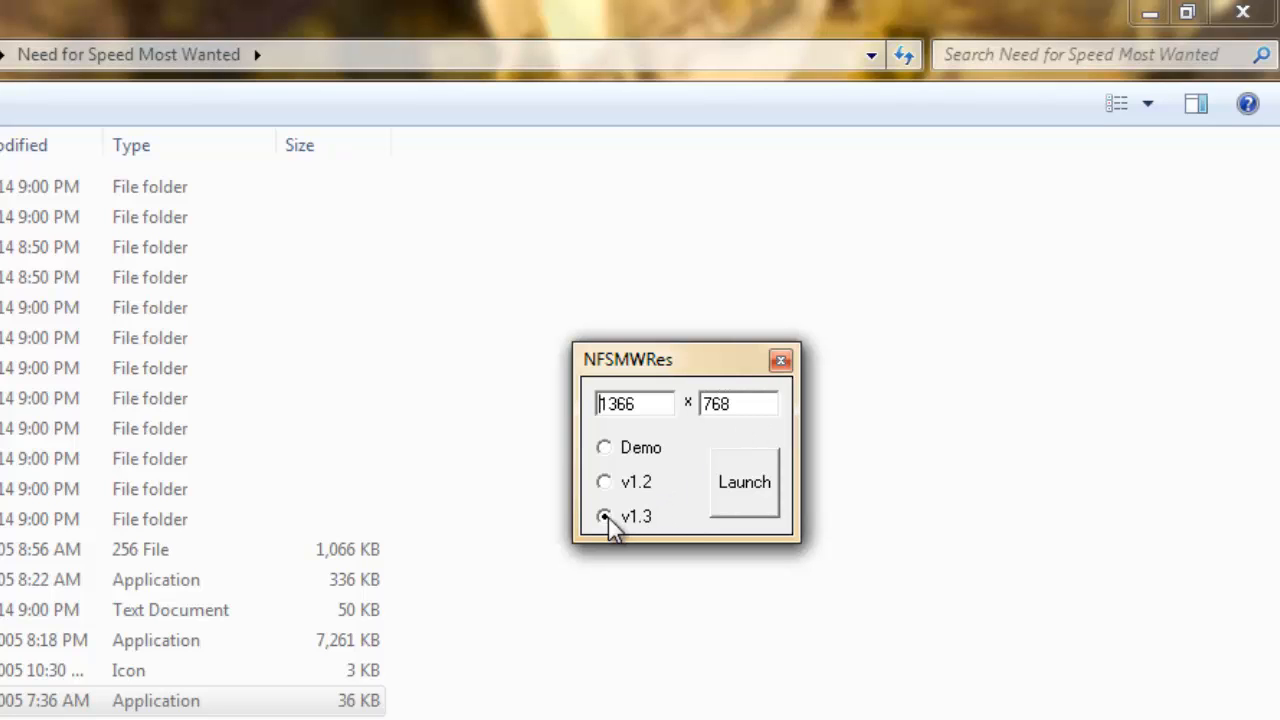
{"action": "left_click", "coordinate": [604, 516]}
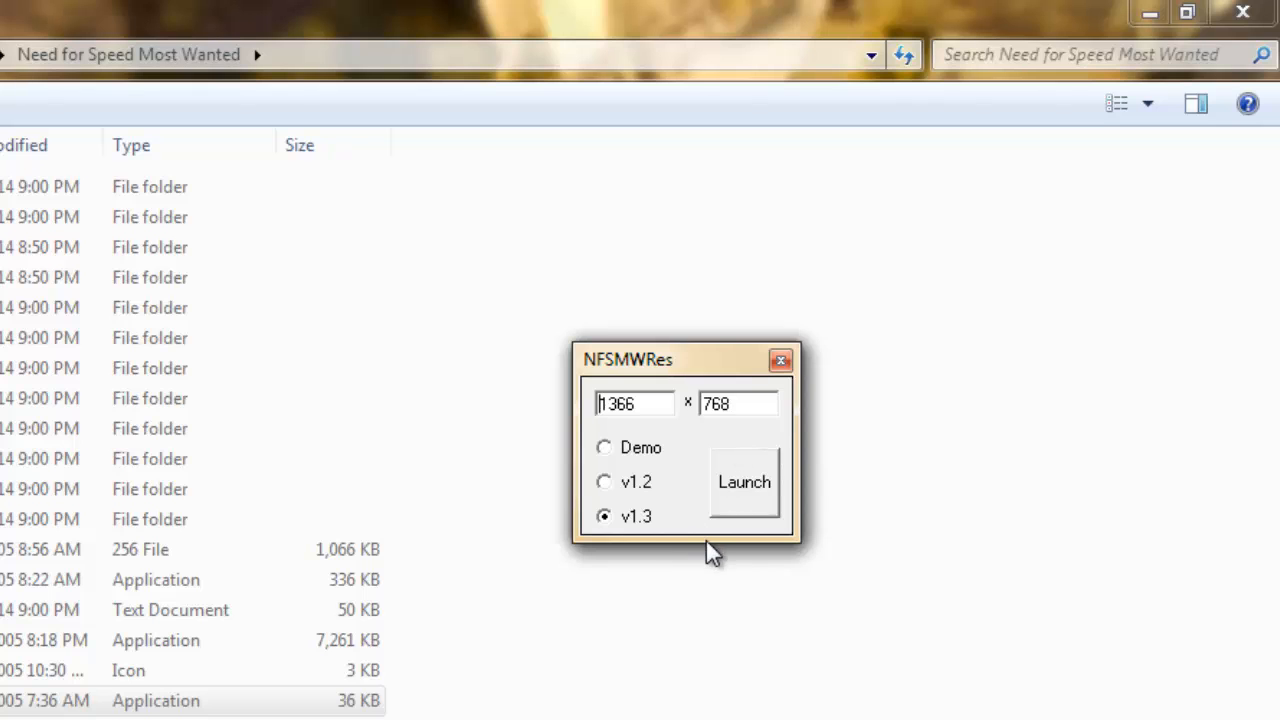
{"action": "mouse_move", "coordinate": [716, 378]}
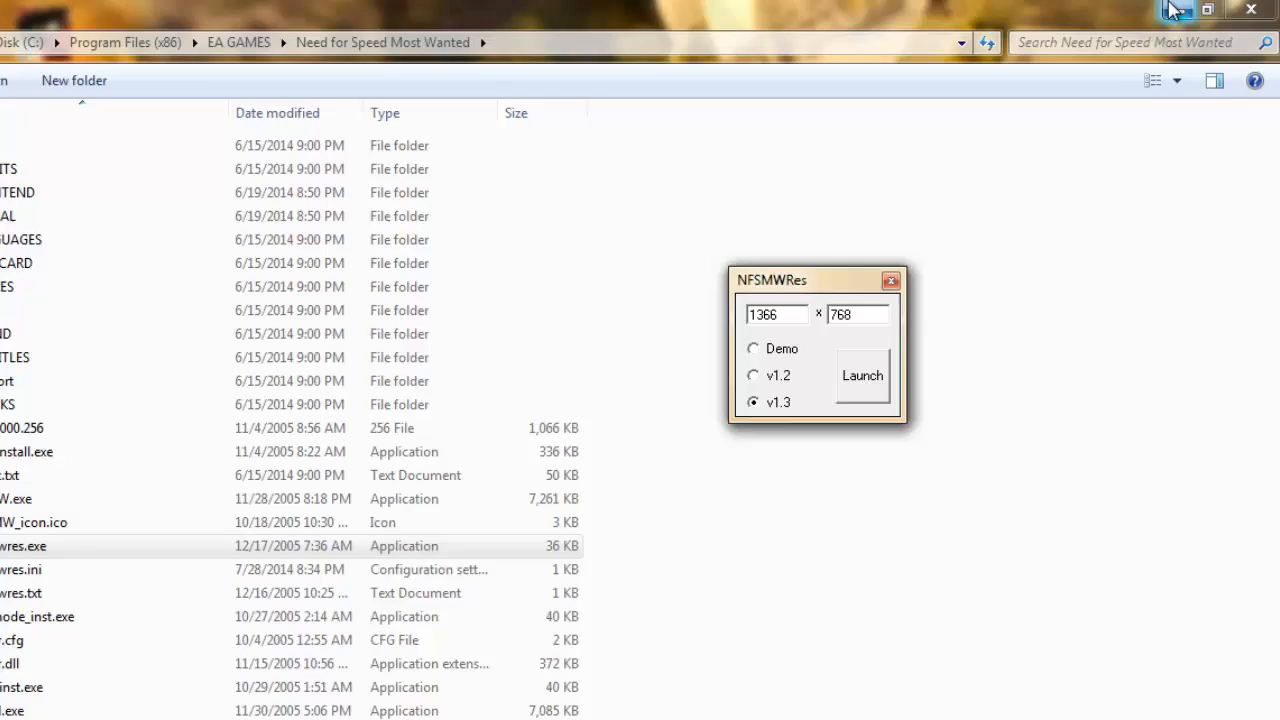
{"action": "left_click", "coordinate": [1178, 10]}
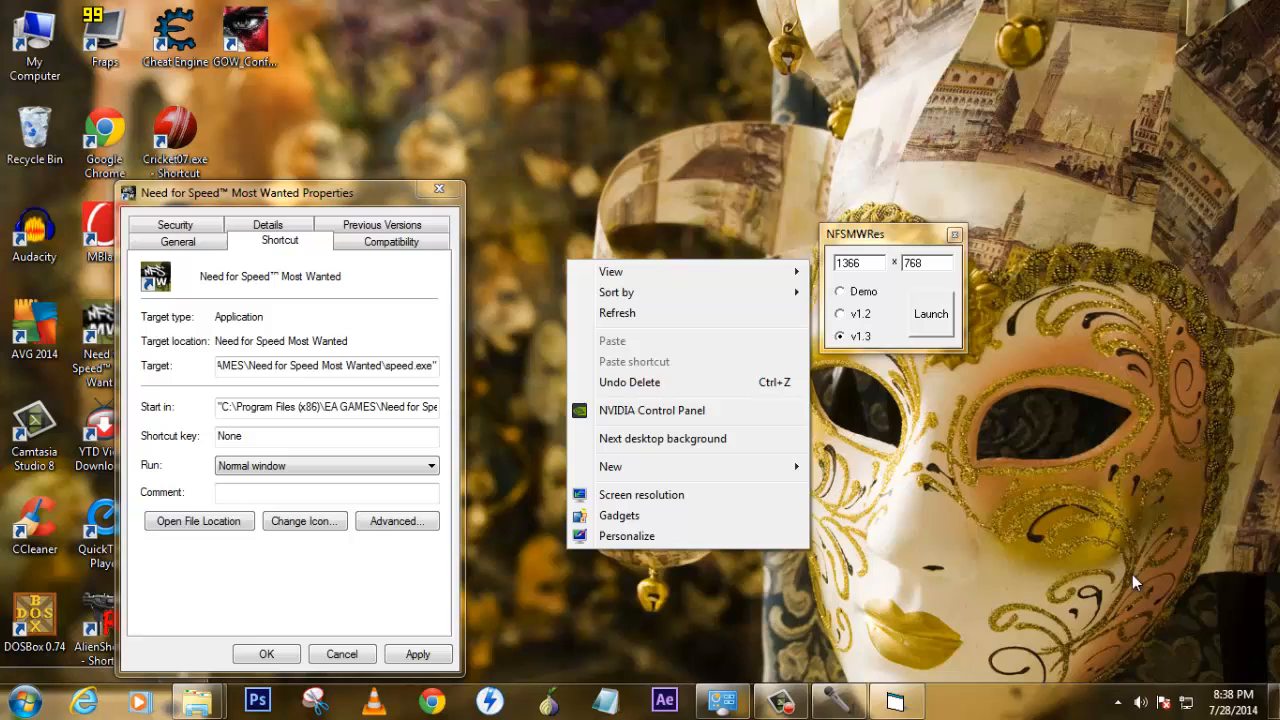
{"action": "mouse_move", "coordinate": [640, 494]}
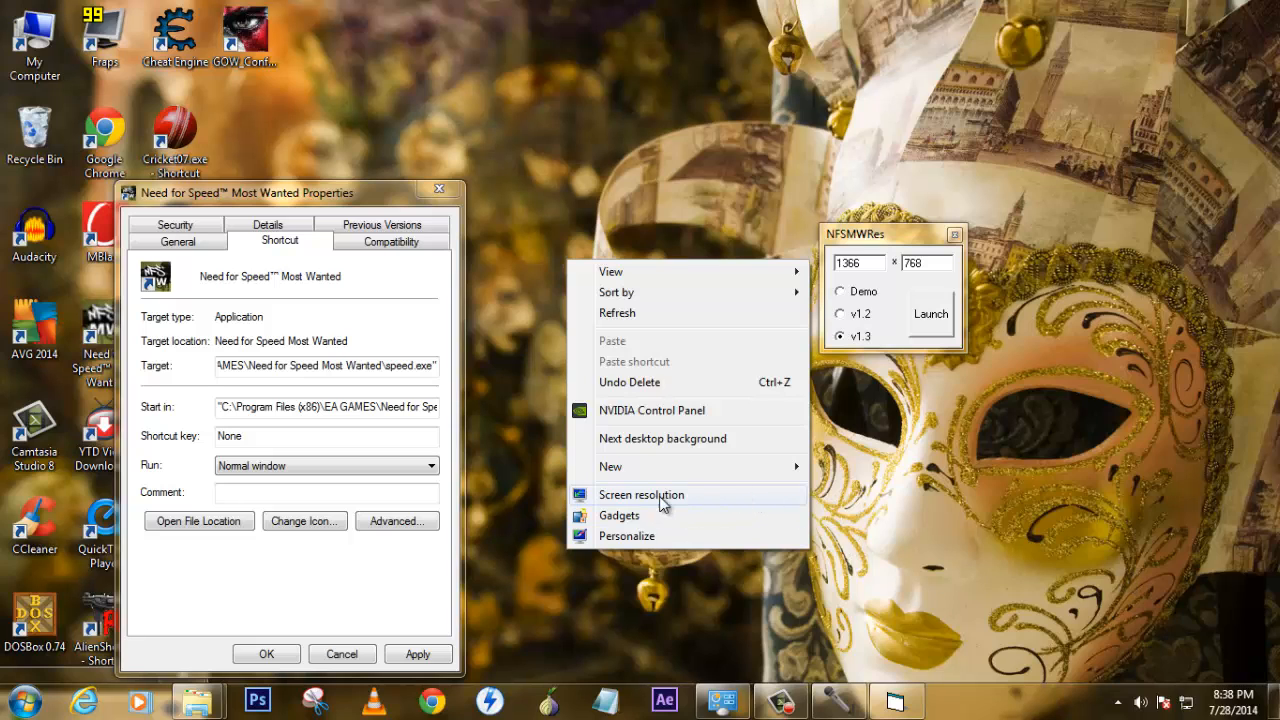
{"action": "left_click", "coordinate": [640, 494]}
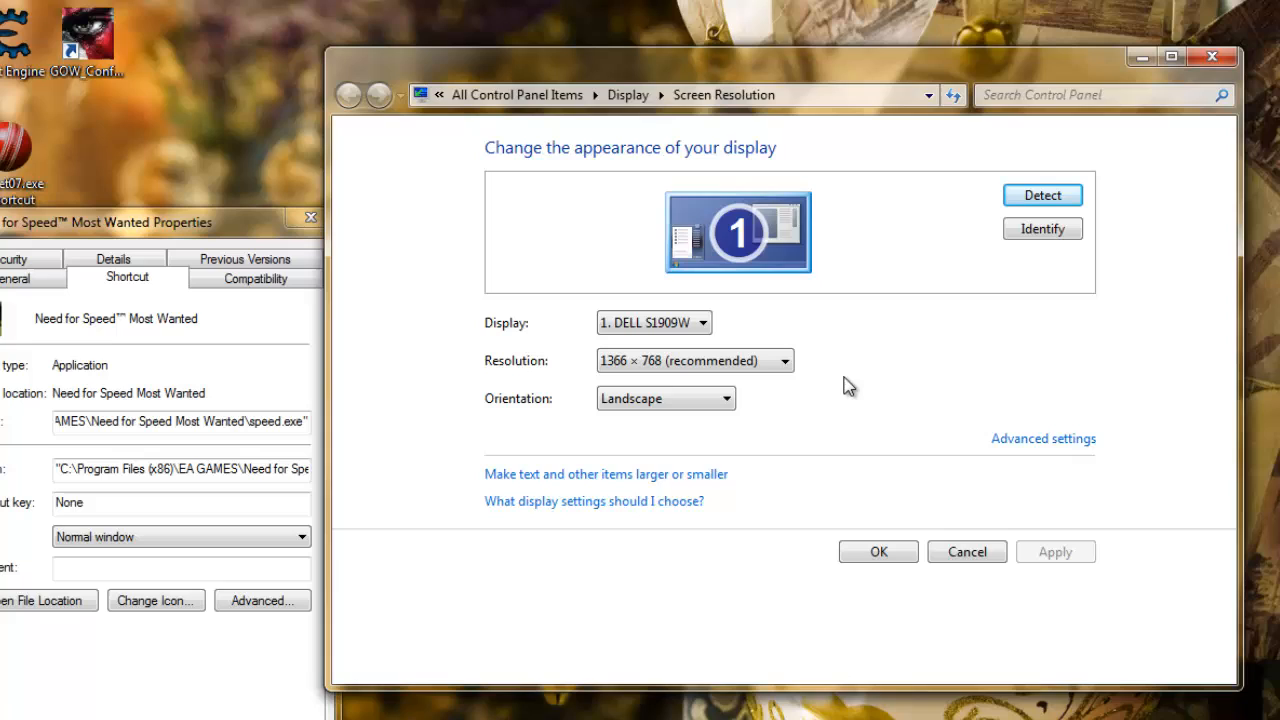
{"action": "mouse_move", "coordinate": [872, 400]}
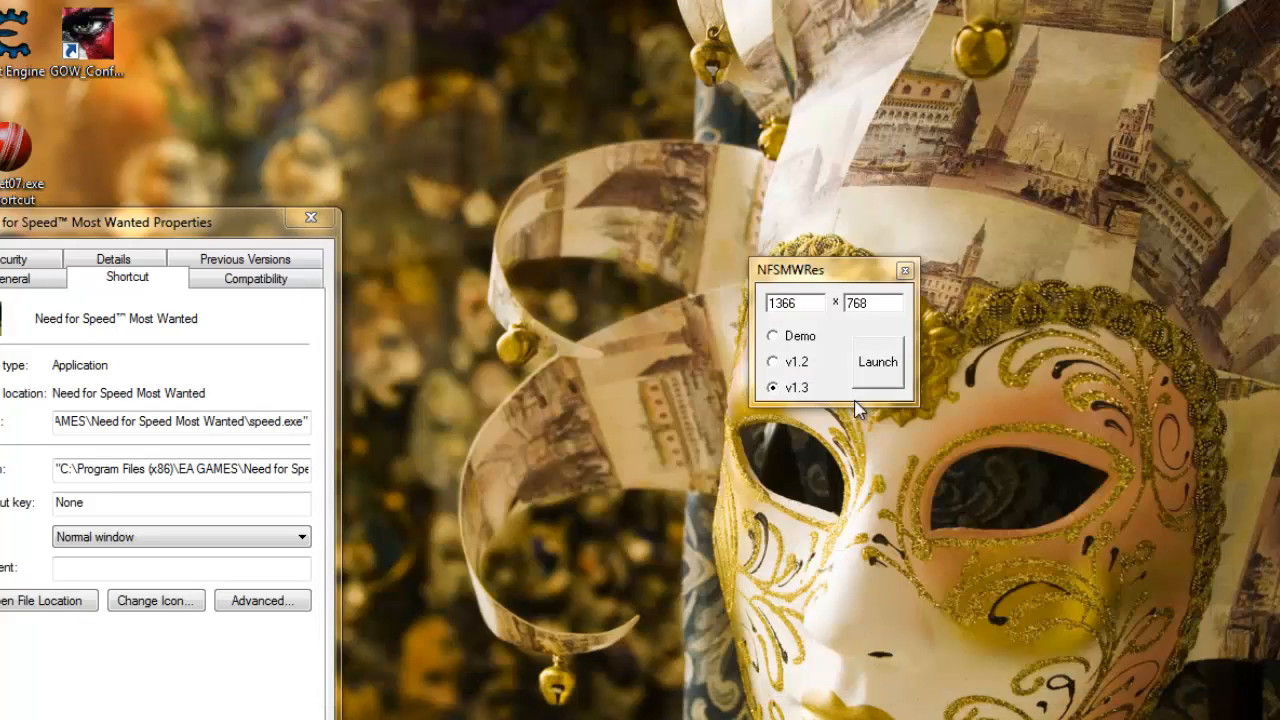
{"action": "mouse_move", "coordinate": [918, 450]}
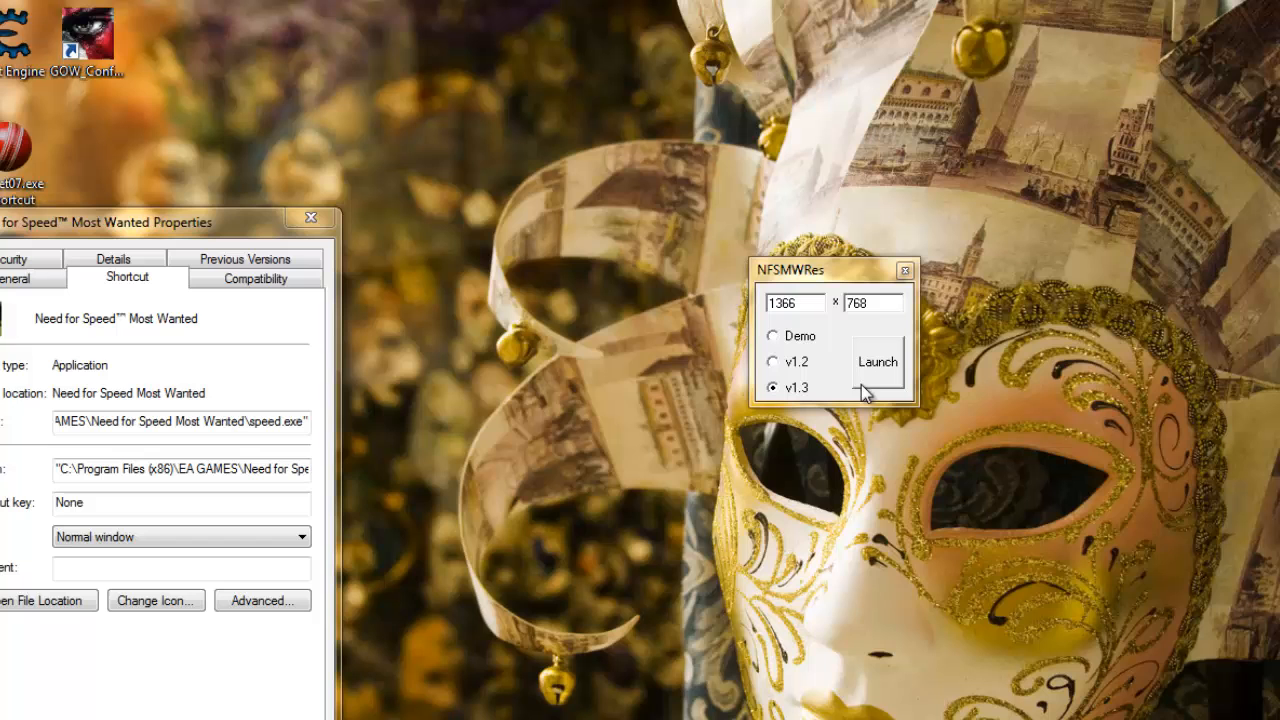
{"action": "mouse_move", "coordinate": [696, 710]}
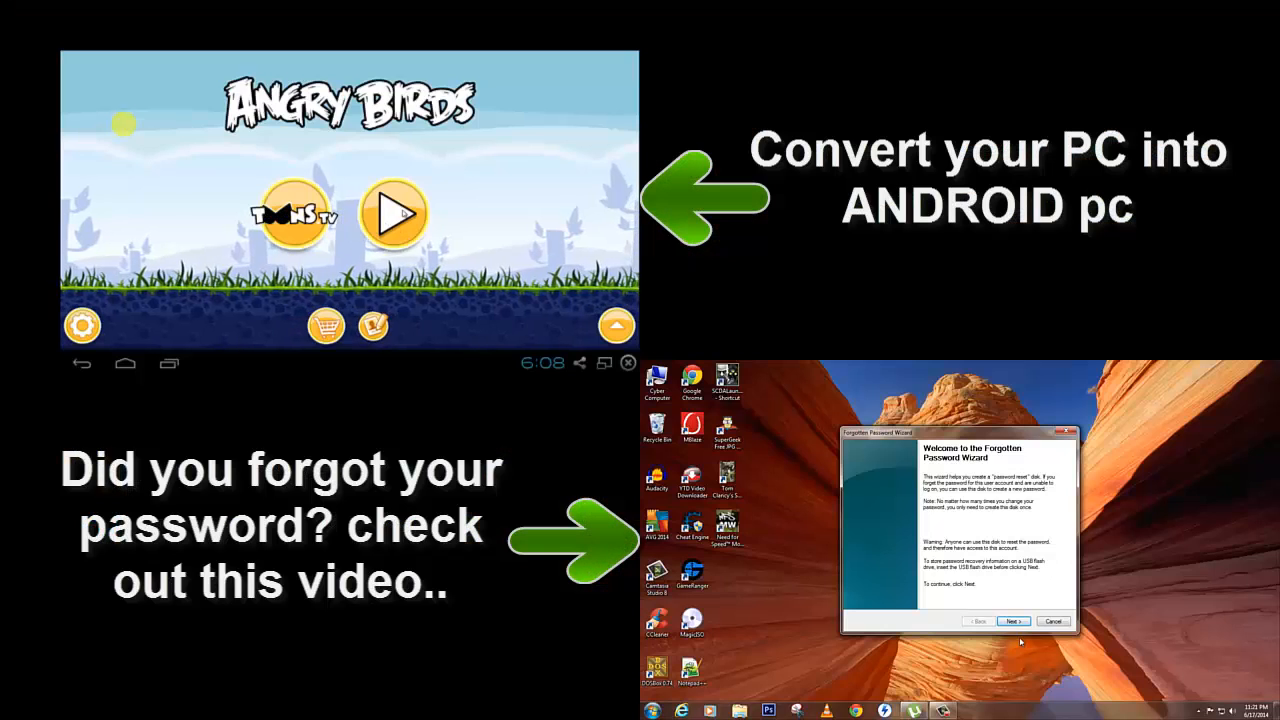
{"action": "left_click", "coordinate": [1012, 620]}
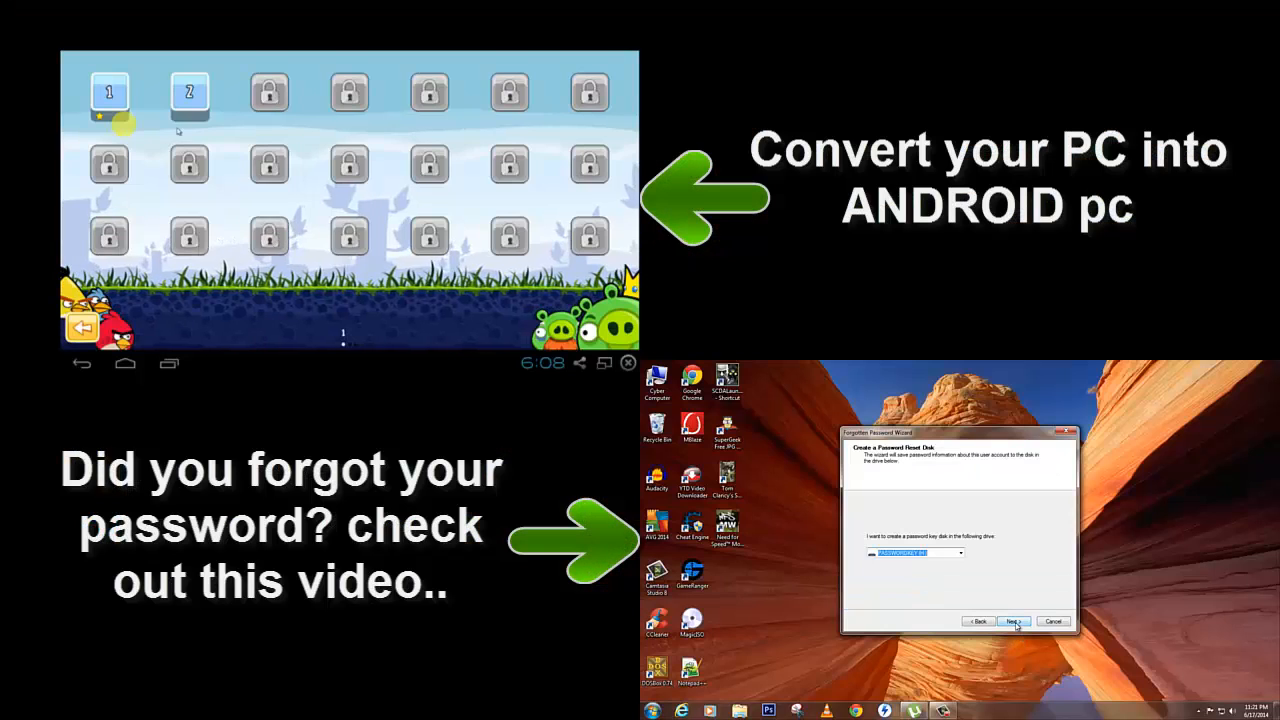
{"action": "left_click", "coordinate": [960, 552]}
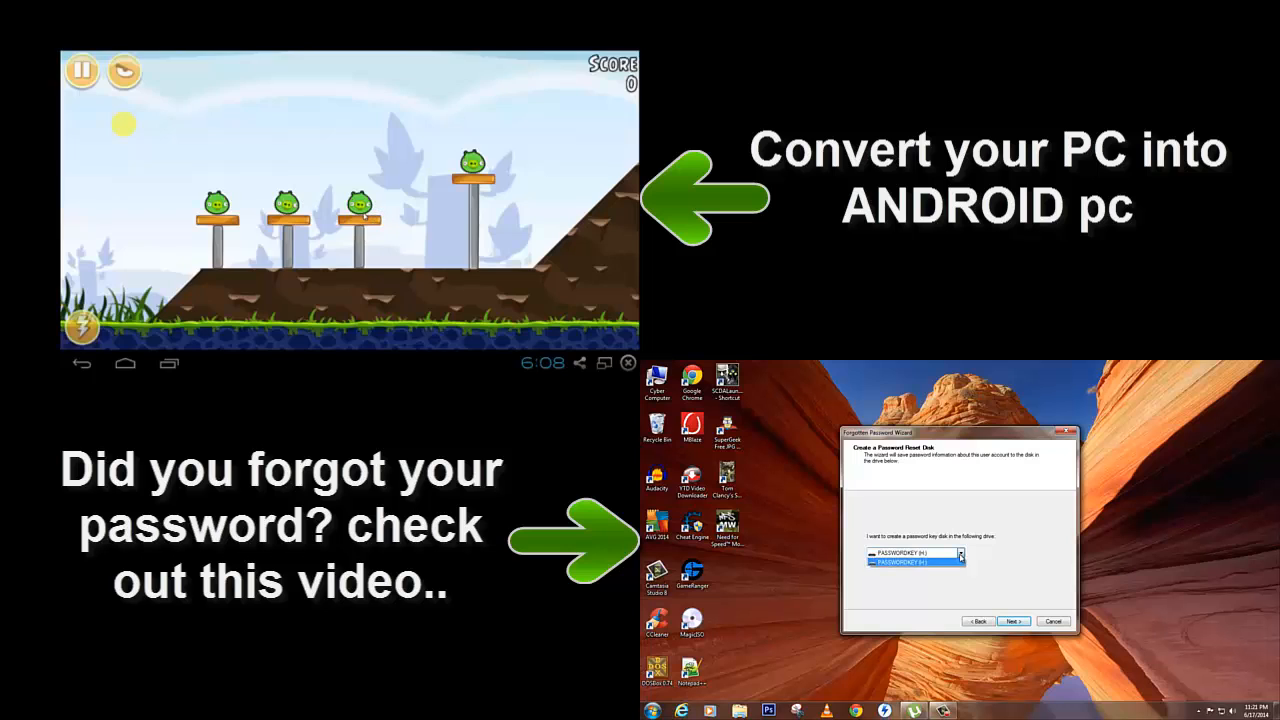